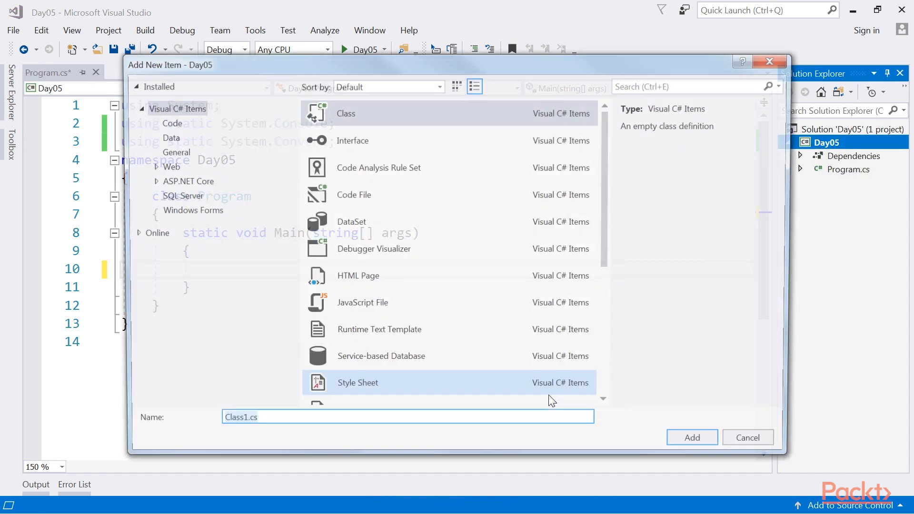
Create a class file named OddEven.cs in the Day05 project.
type("OddE")
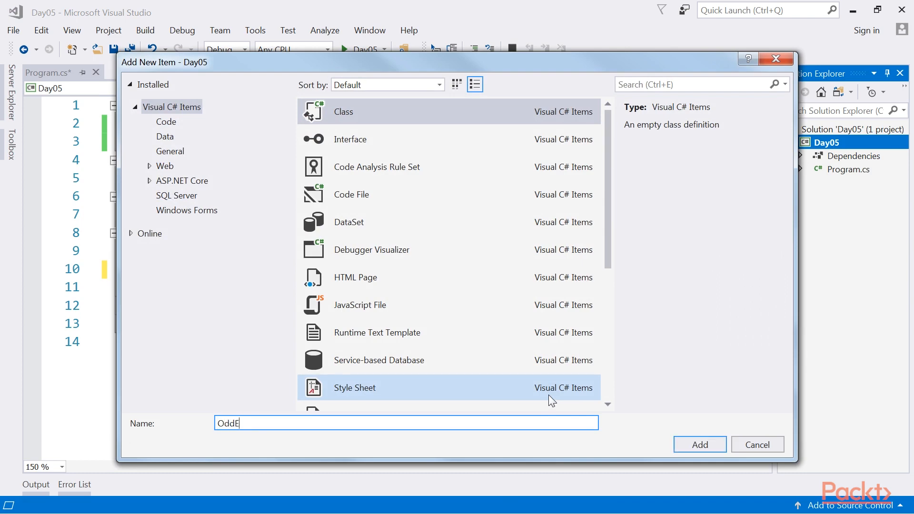
left_click(699, 444)
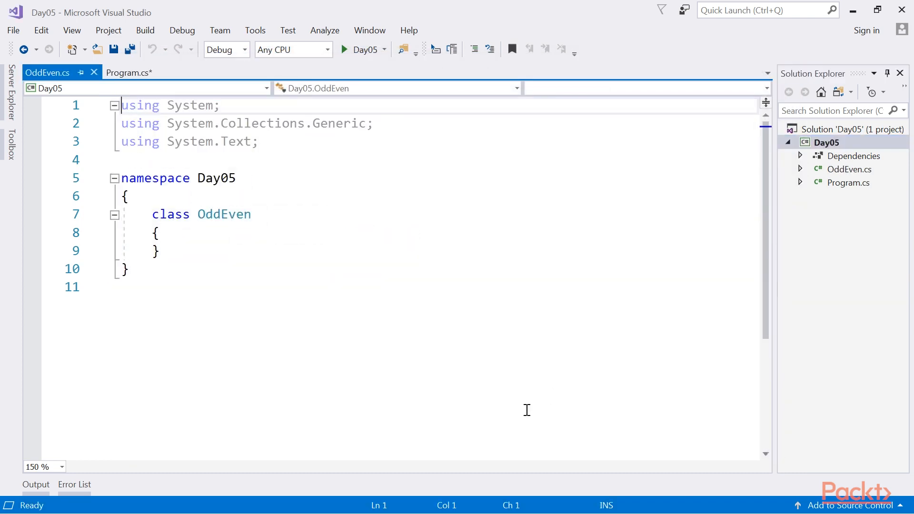
Declare the OddEven class public and highlight the PrintOddEven method.
left_click(126, 214)
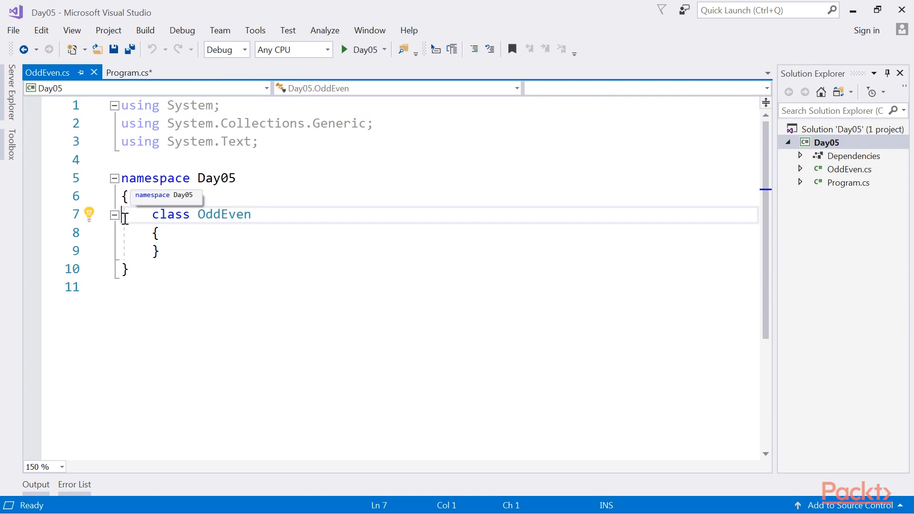
type("public")
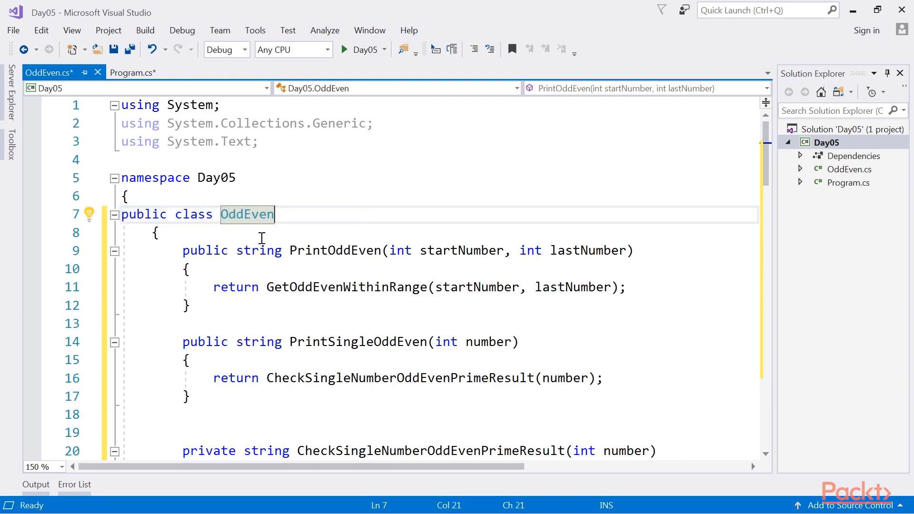
left_click_drag(182, 250, 204, 287)
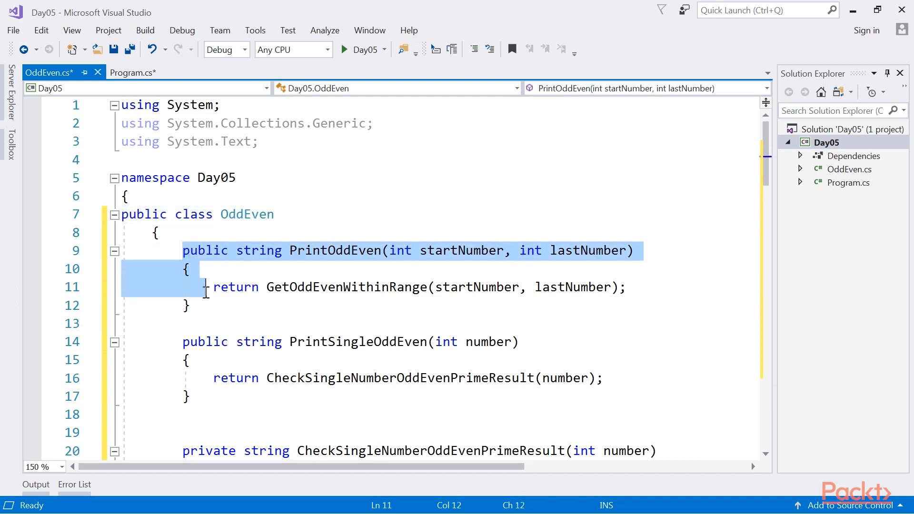
Walk through the PrintSingleOddEven method and the IsOddNumber helper.
scroll("down", 3)
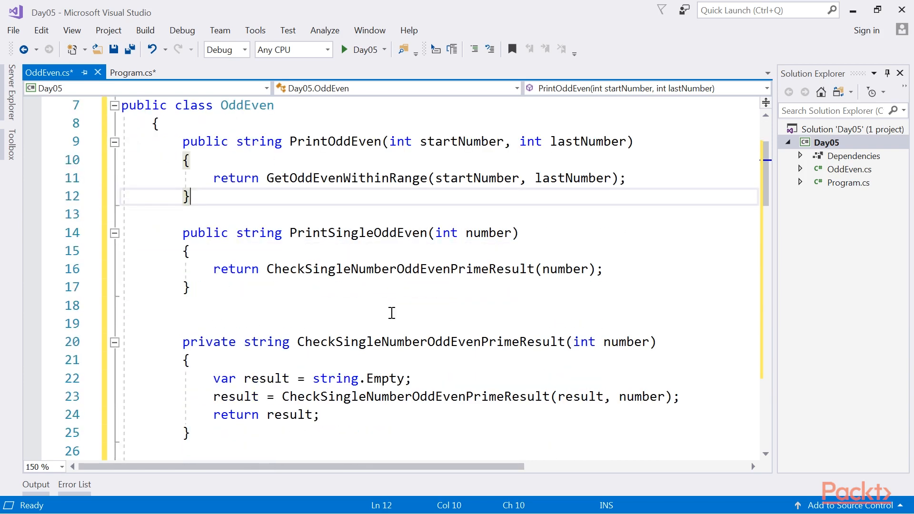
left_click_drag(183, 232, 190, 287)
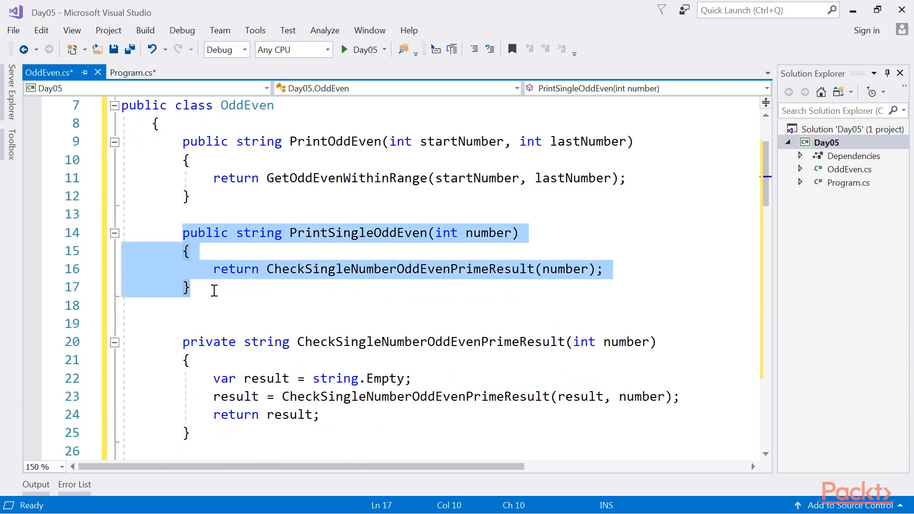
mouse_move(601, 278)
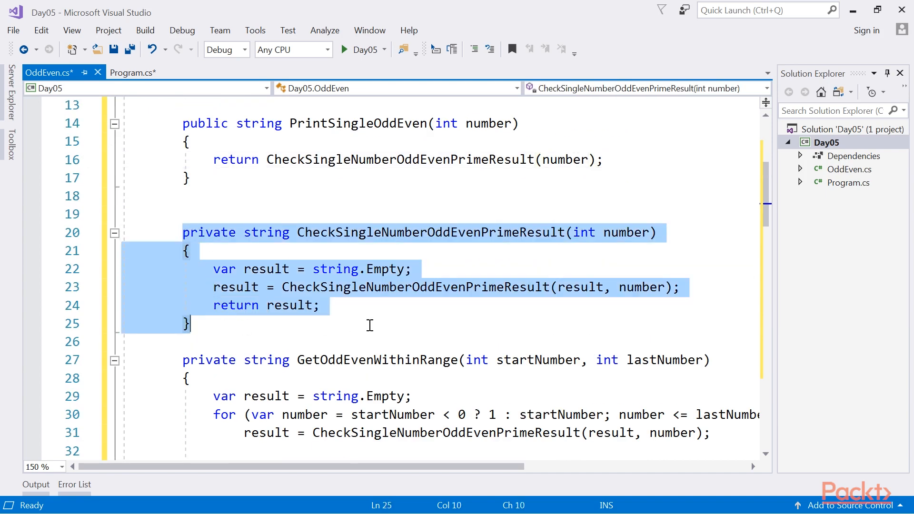
left_click(369, 325)
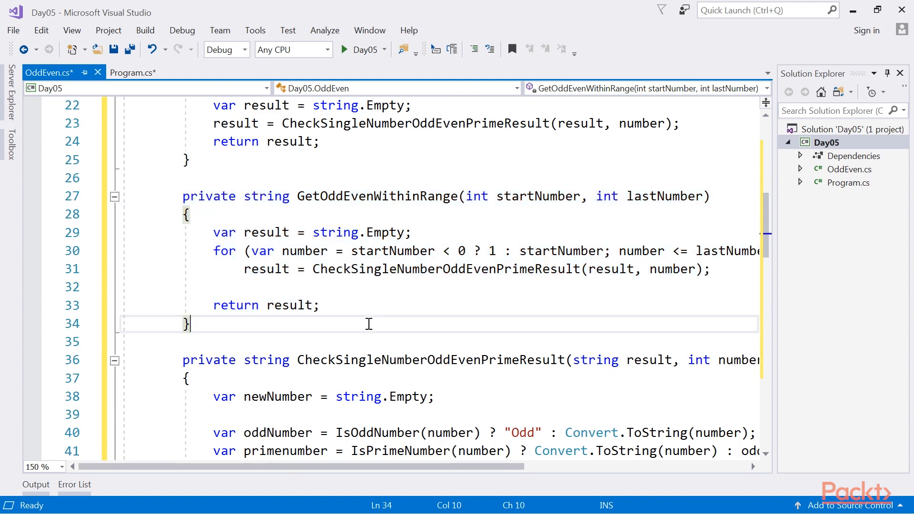
scroll("down", 3)
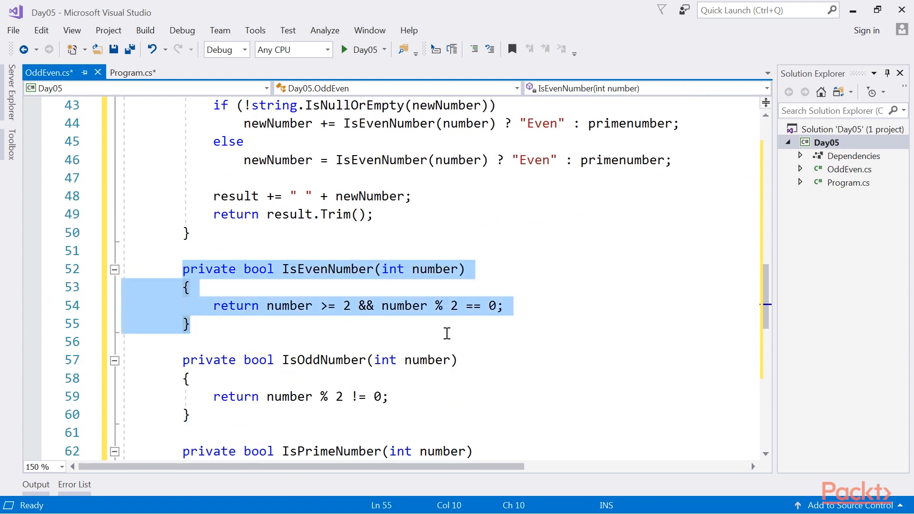
scroll("down", 3)
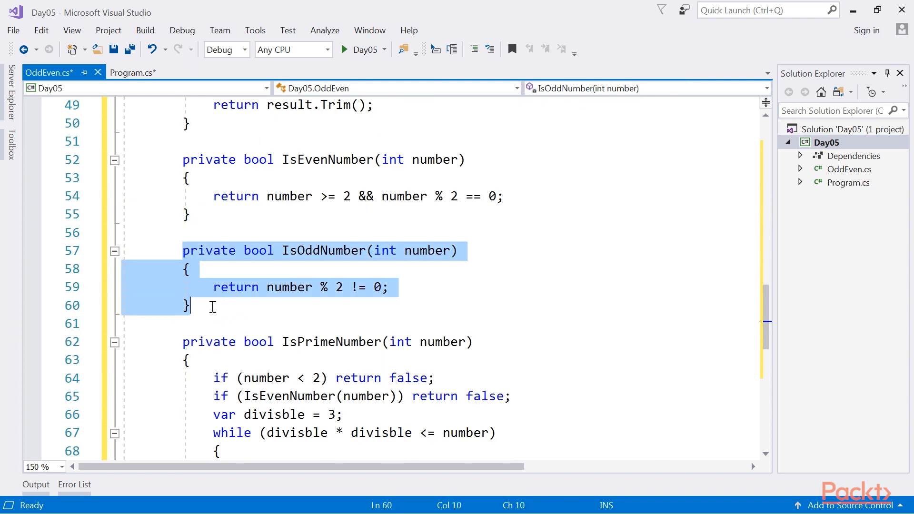
left_click(193, 306)
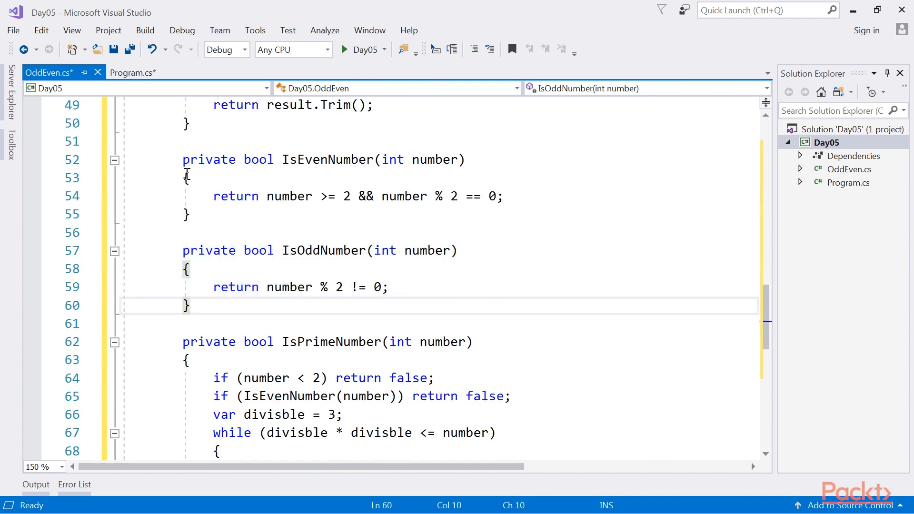
left_click(133, 72)
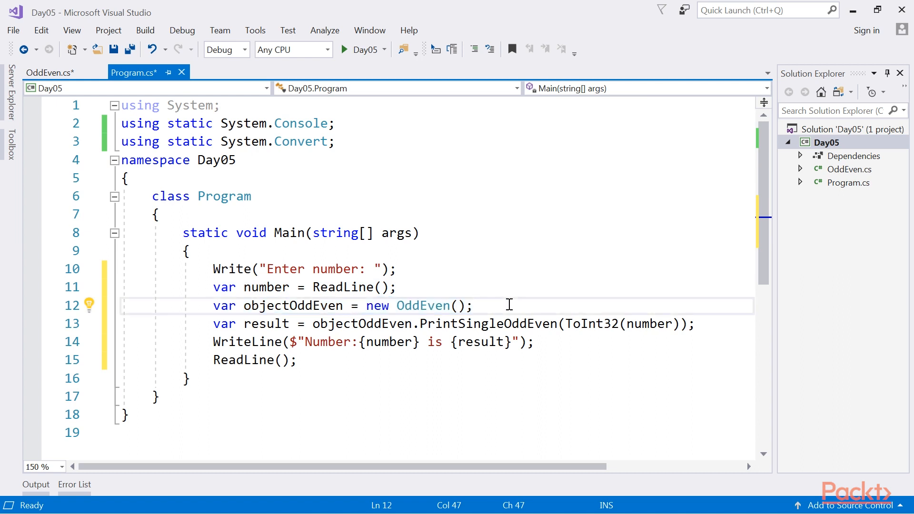
Highlight the Main line that prints objectOddEven.PrintSingleOddEven's result.
left_click_drag(213, 324, 519, 323)
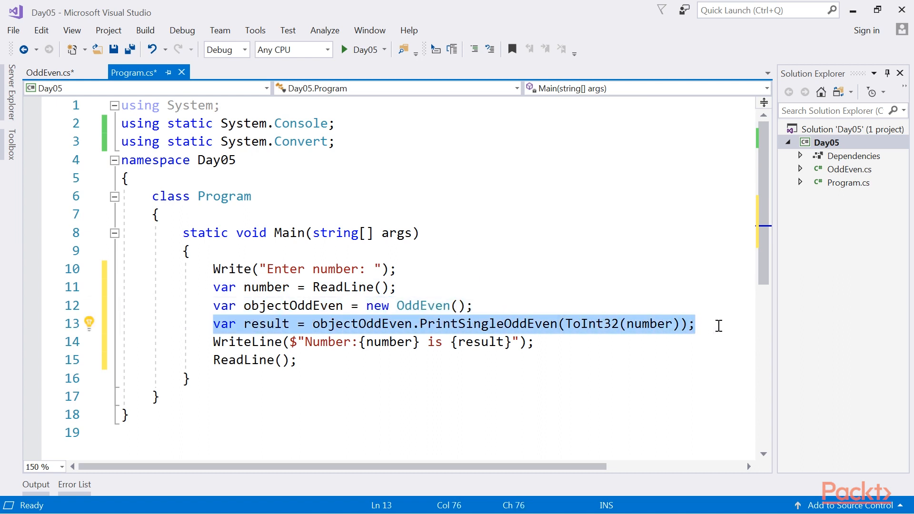
left_click(715, 324)
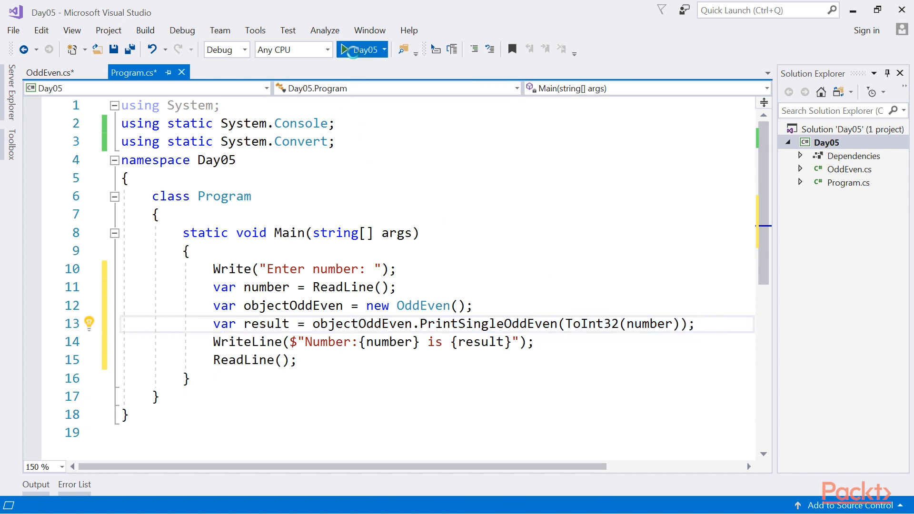
Launch Day05 and enter 1 at the Enter number prompt.
left_click(358, 49)
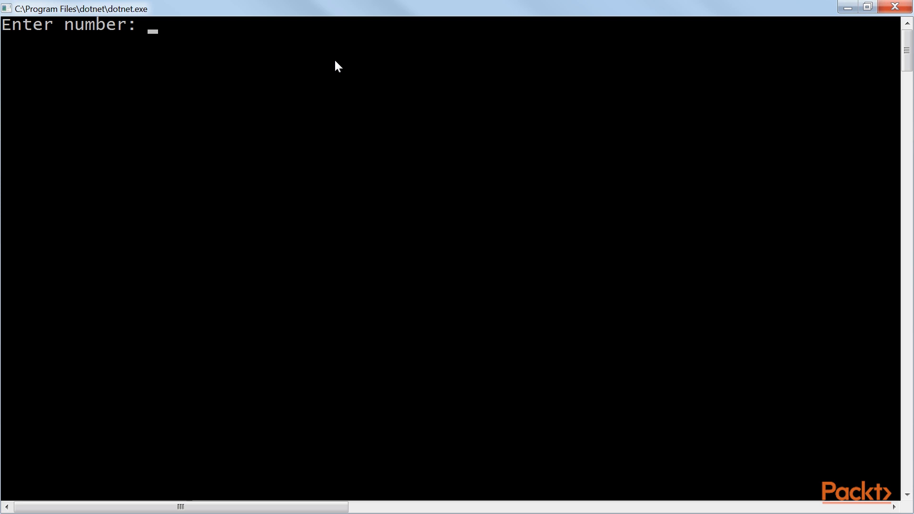
type("1")
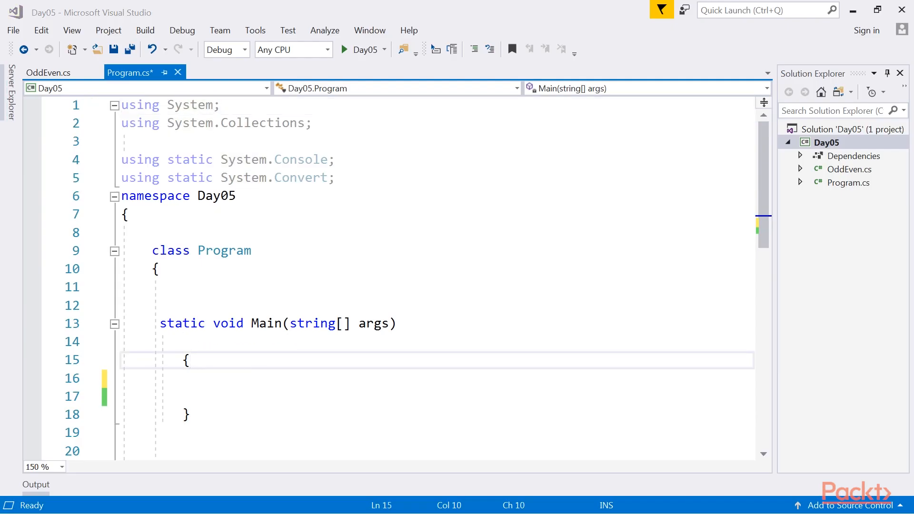
Check OddEven.cs, then run the Activator/GetMethod/Invoke reflection version of Main.
left_click(49, 72)
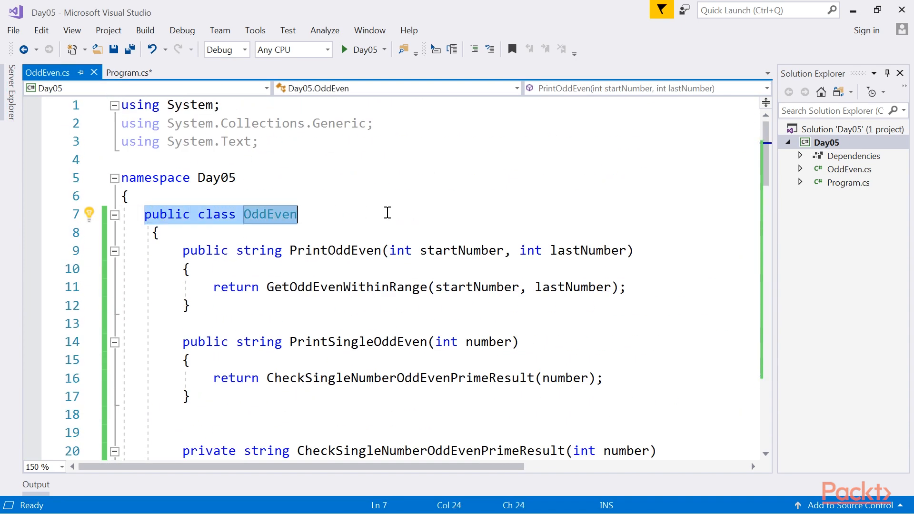
left_click(130, 72)
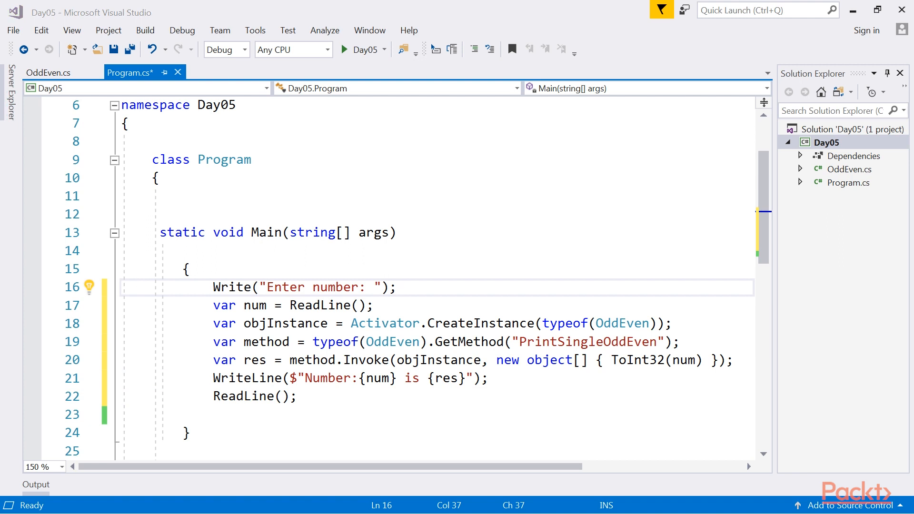
mouse_move(206, 335)
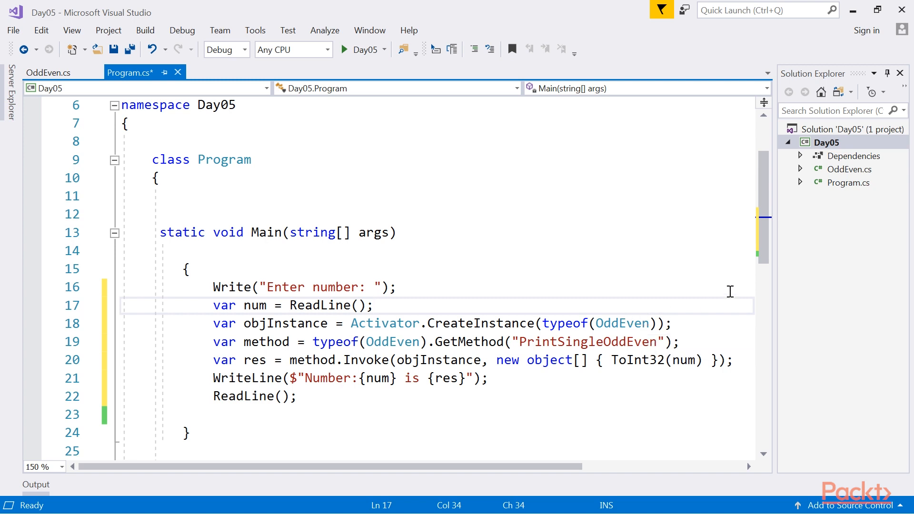
mouse_move(727, 292)
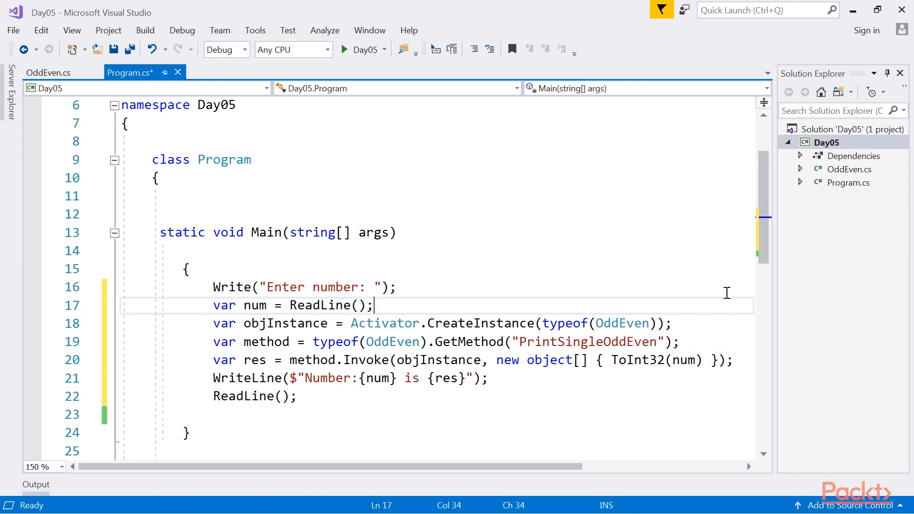
mouse_move(365, 125)
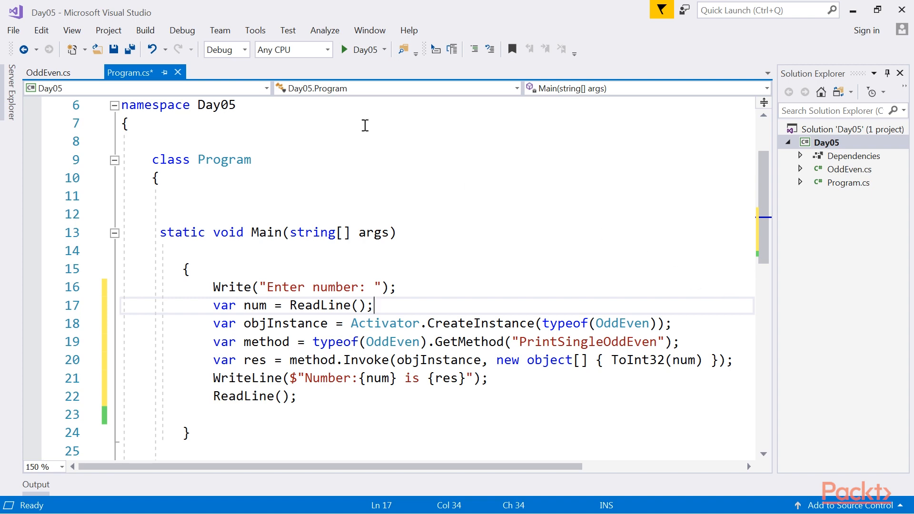
left_click(345, 50)
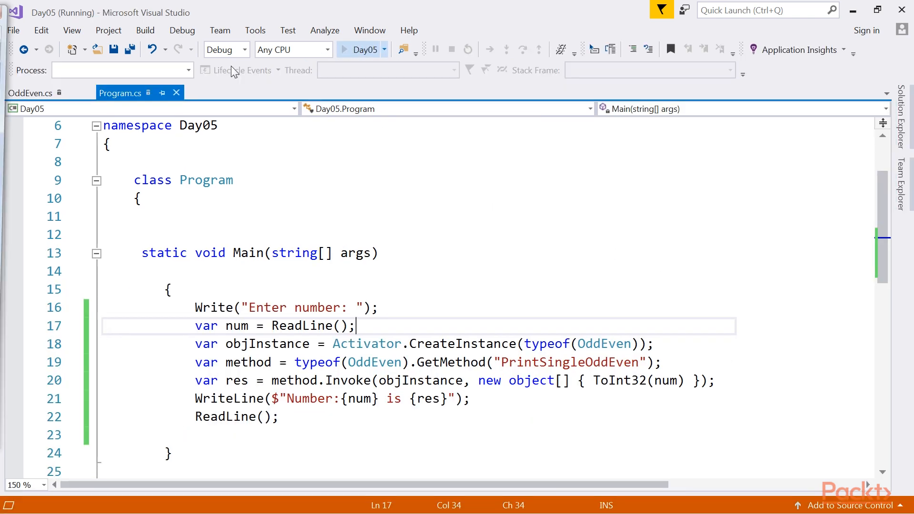
Enter 9 at the reflection demo's number prompt.
type("9")
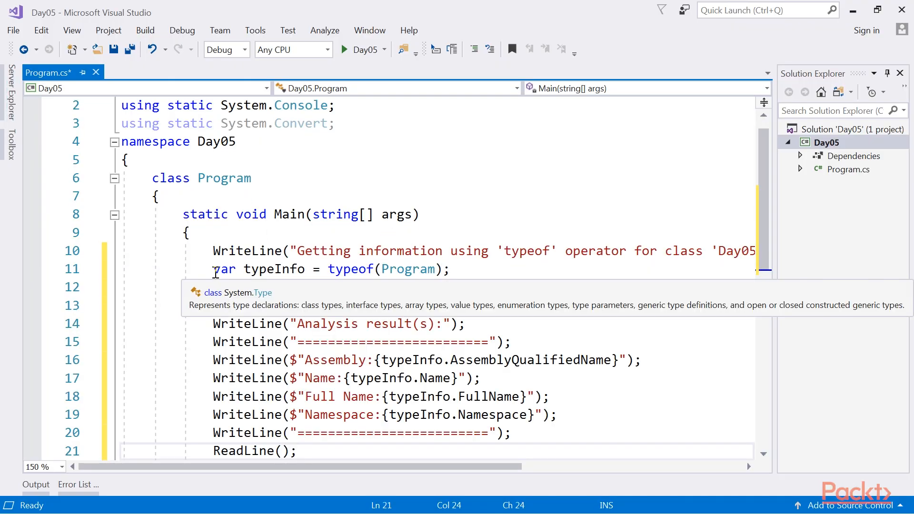
Add typeInfo.GetConstructor(new[] { typeof(Program) }); below the typeof line and review the output code.
type("typeInfo.GetConstructor(new[] { typeof(Program) });")
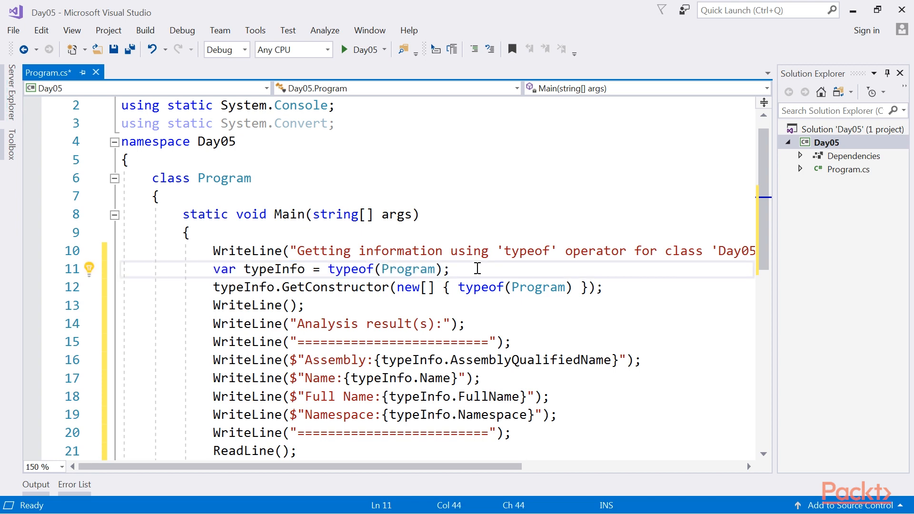
scroll("down", 3)
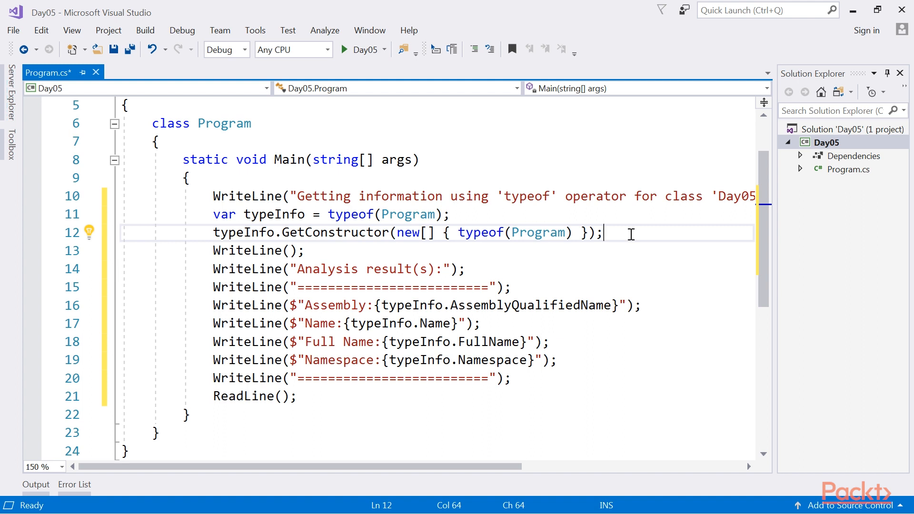
left_click_drag(213, 269, 362, 360)
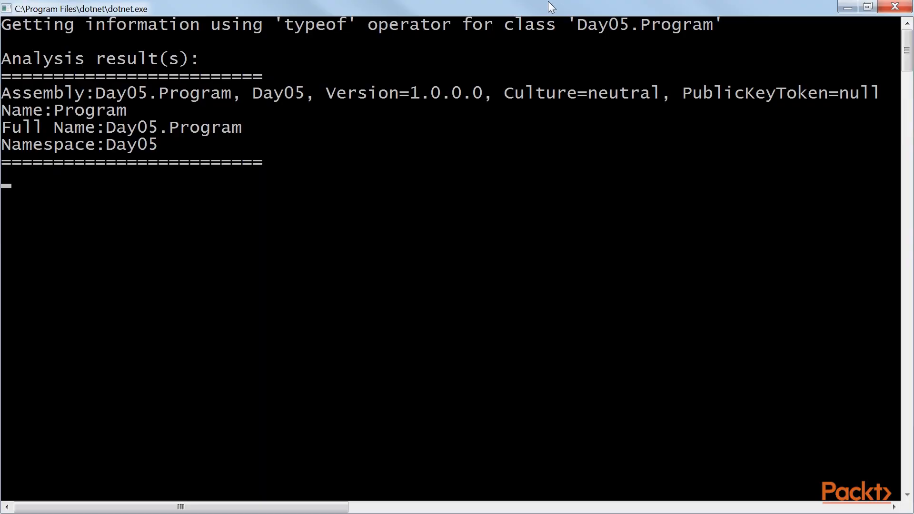
View the console output listing Day05.Program's assembly, name, full name and namespace.
left_click_drag(0, 44, 148, 119)
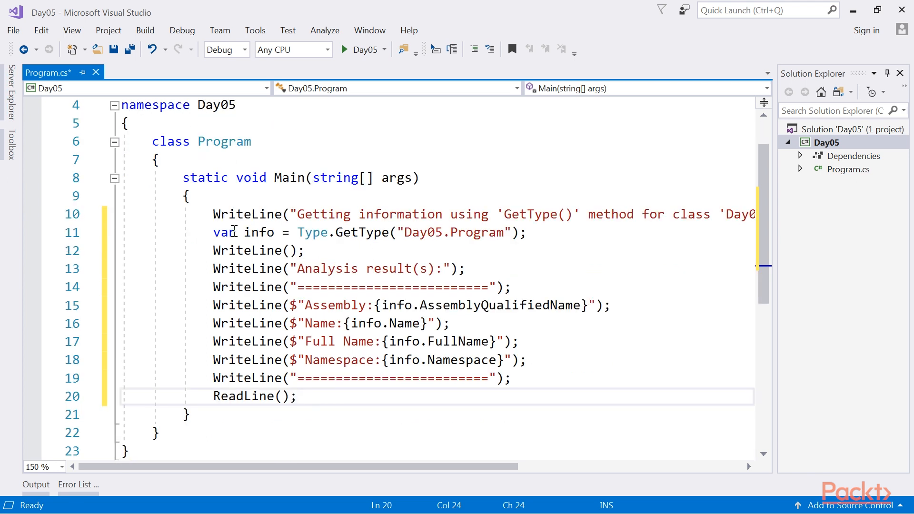
Use var info = Type.GetType("Day05.Program") in the WriteLine output lines and run the demo.
double_click(224, 232)
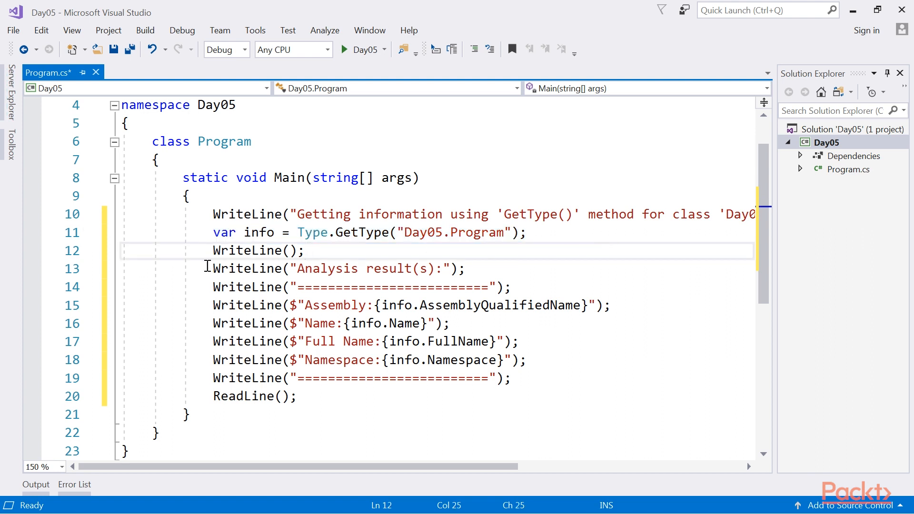
left_click_drag(213, 269, 512, 377)
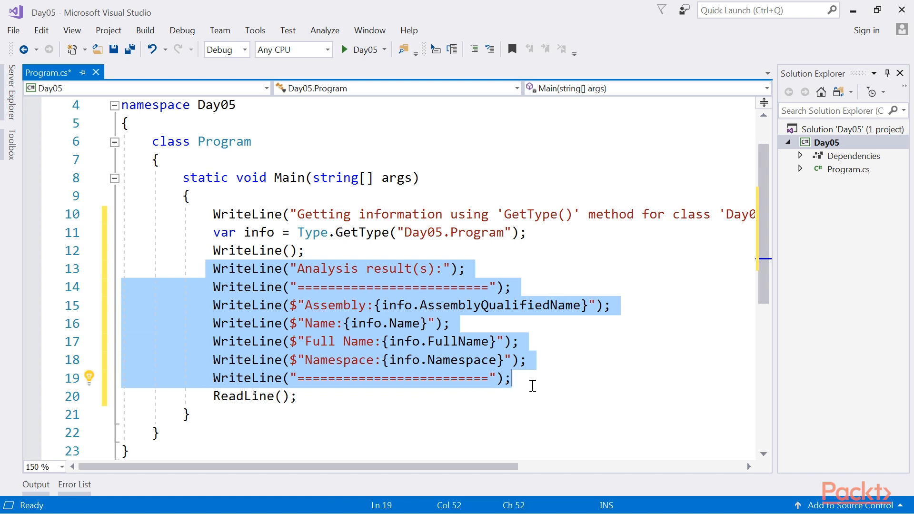
left_click(514, 377)
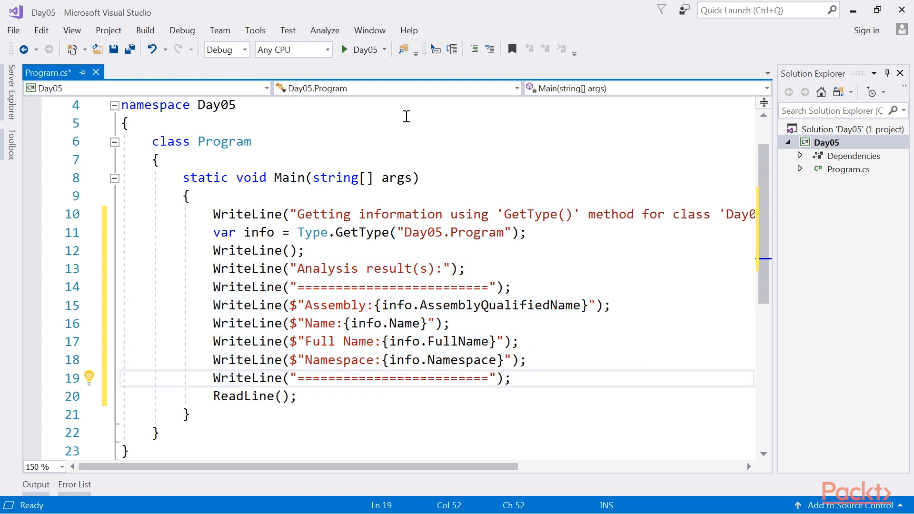
left_click(363, 49)
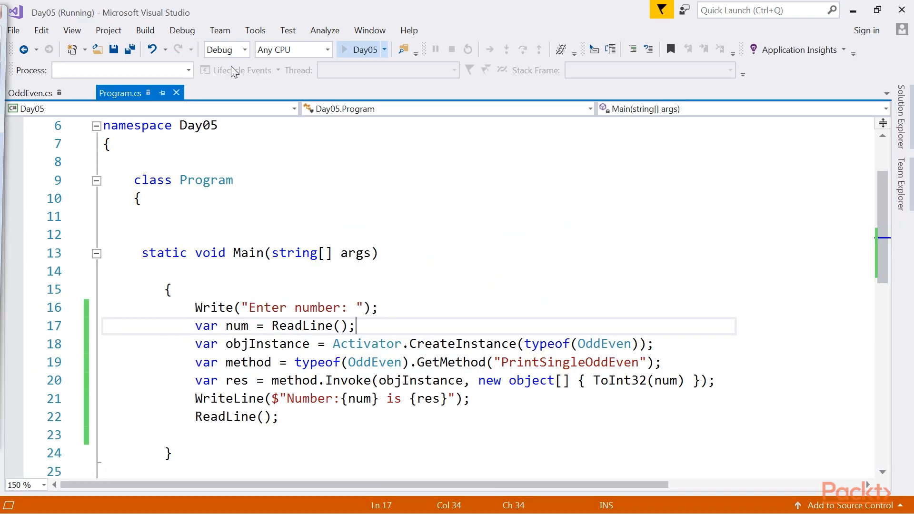